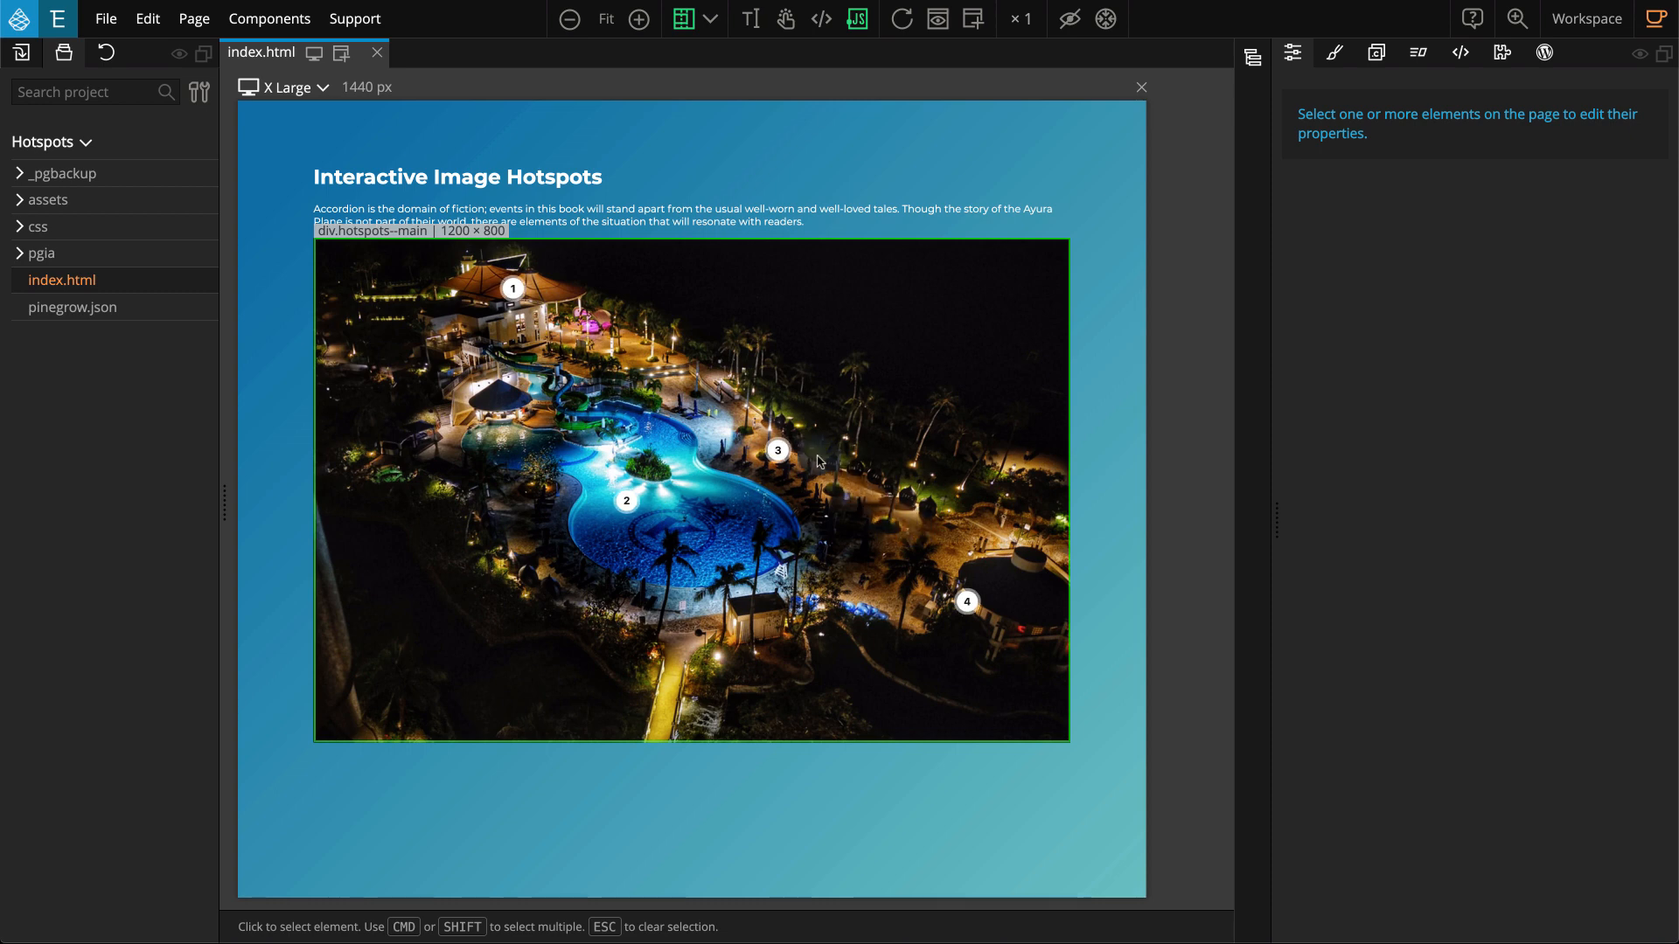
mouse_move(545, 335)
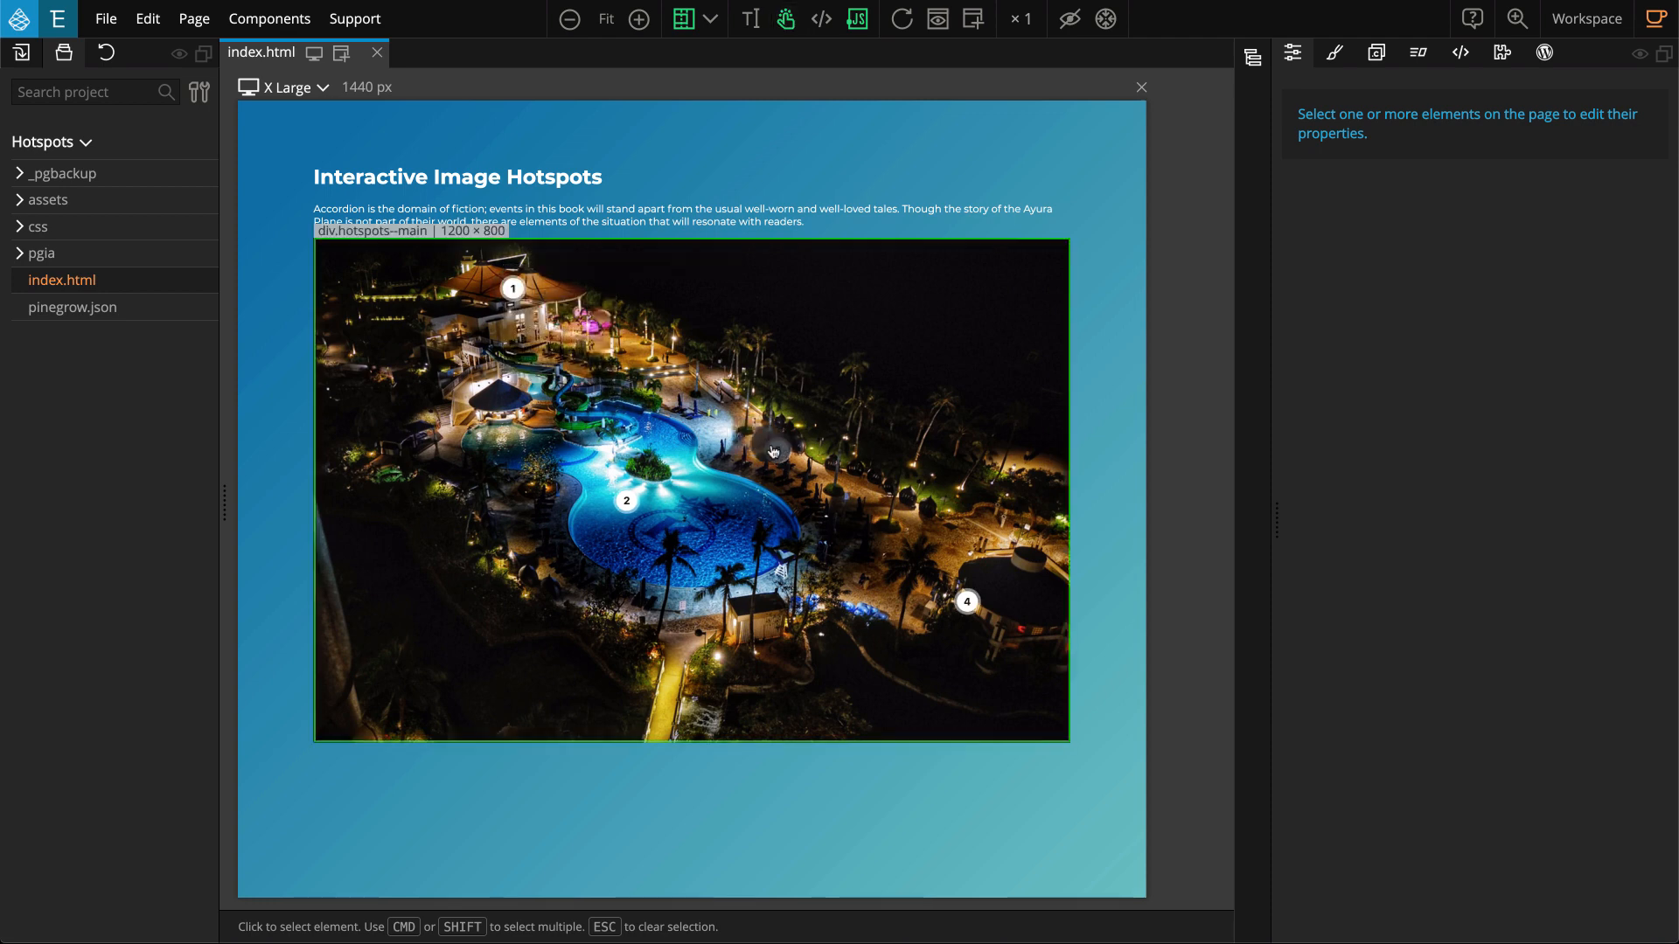
mouse_move(779, 450)
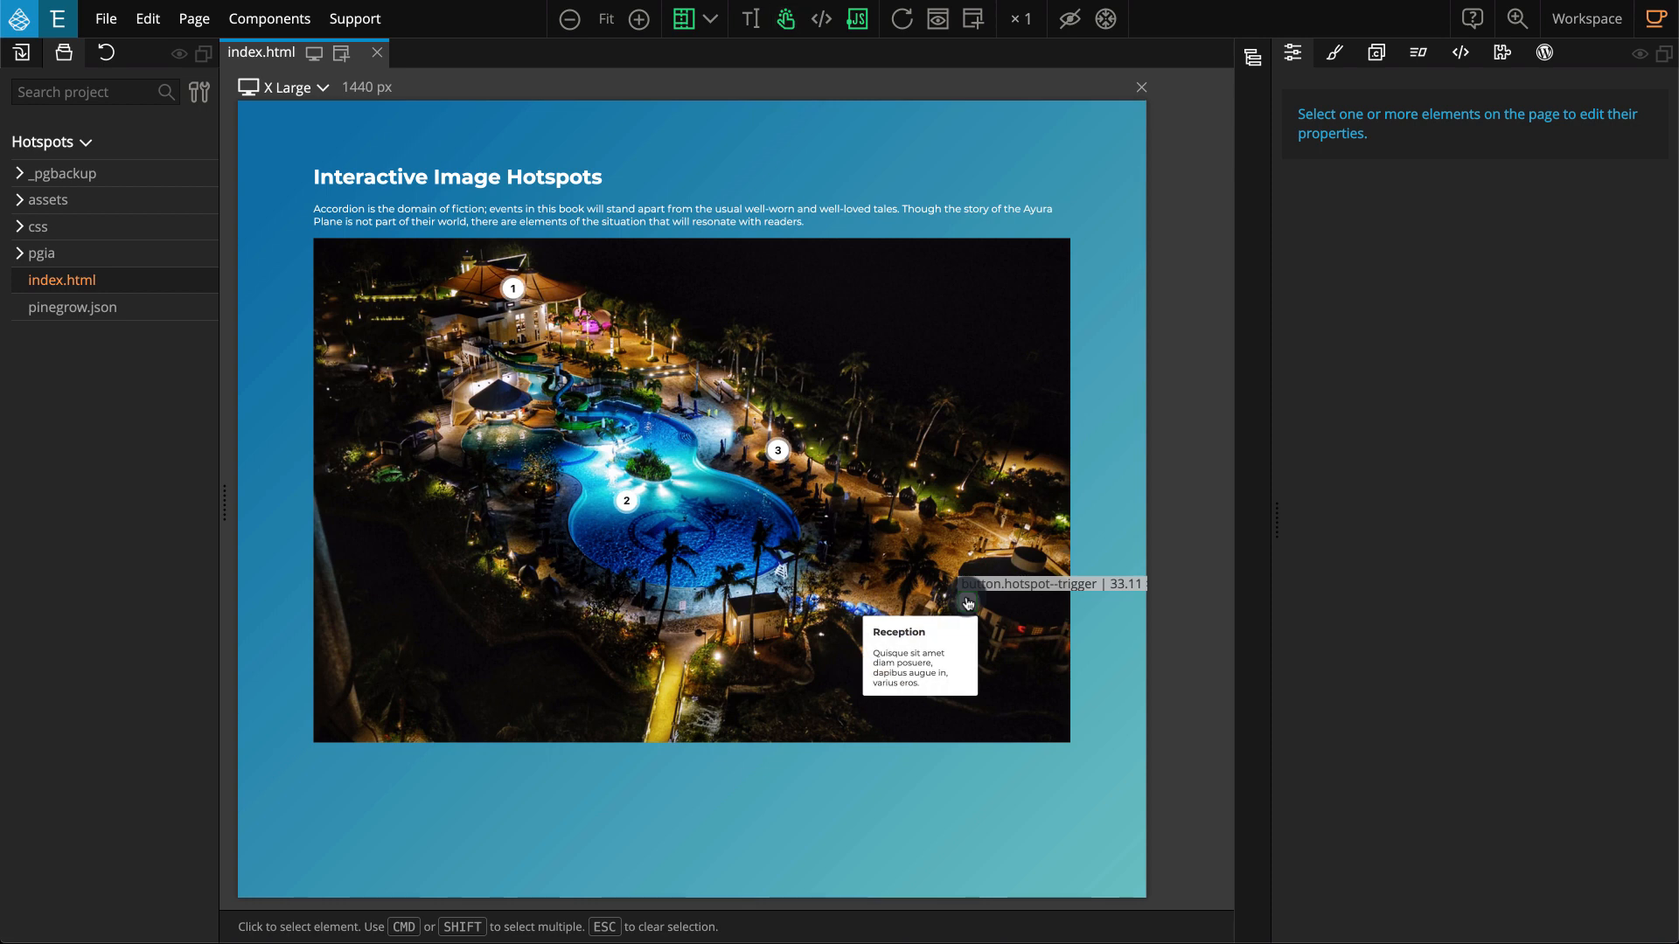
mouse_move(622, 501)
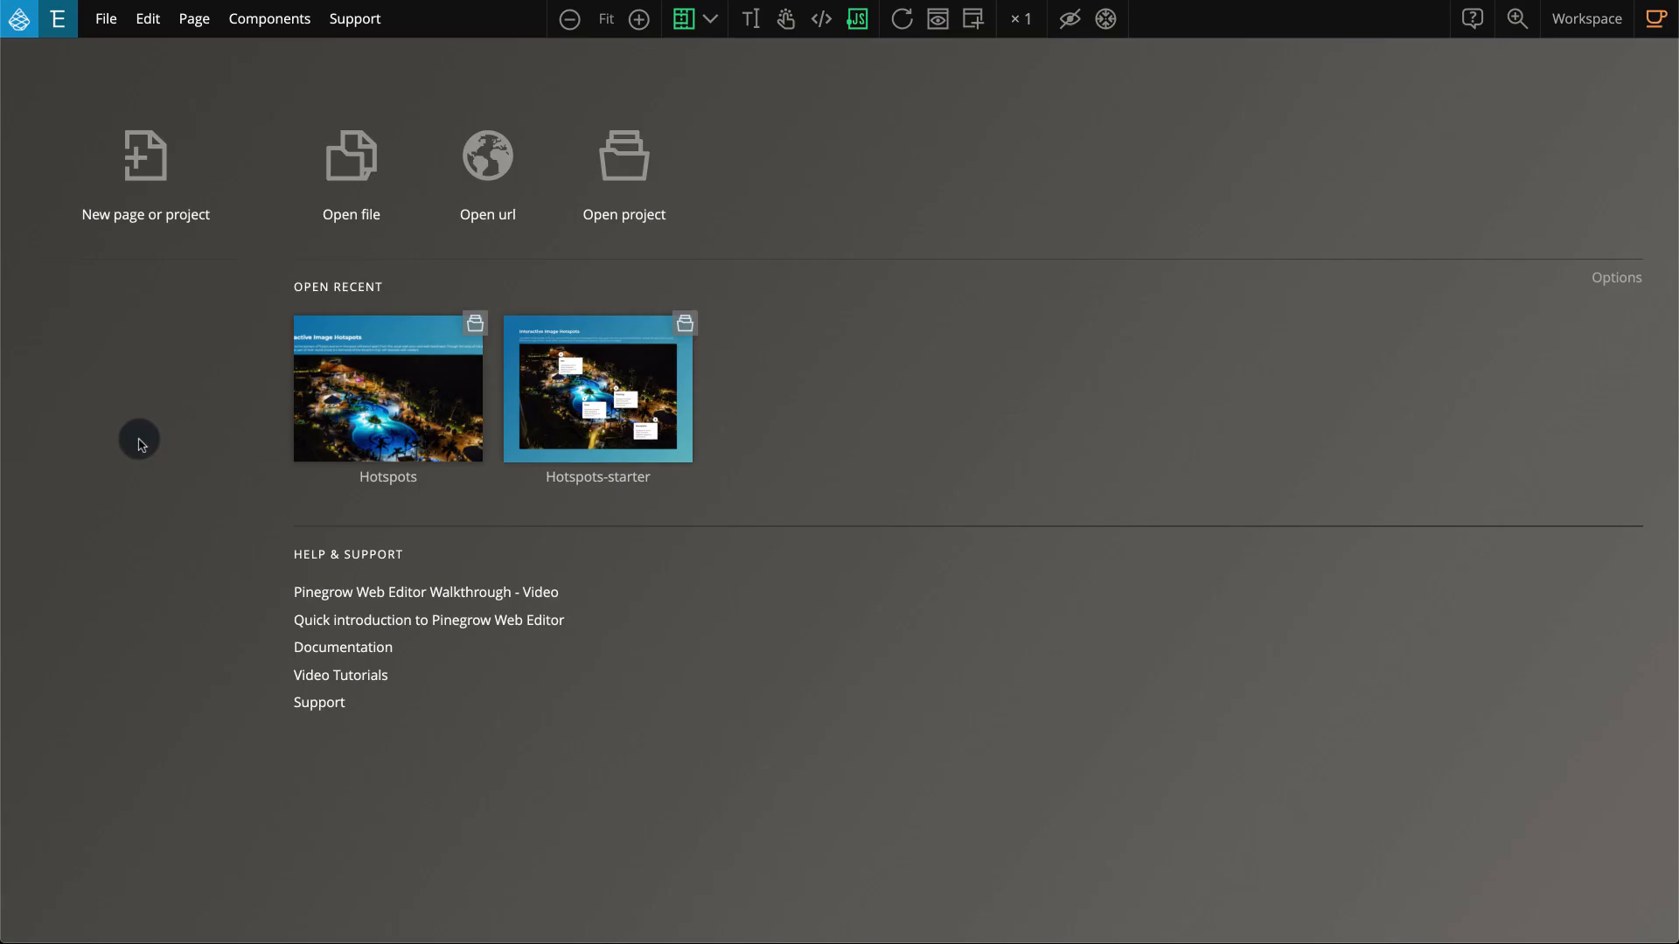
- Choose Open project and pick the Hotspots-base folder in the folder picker
click(623, 172)
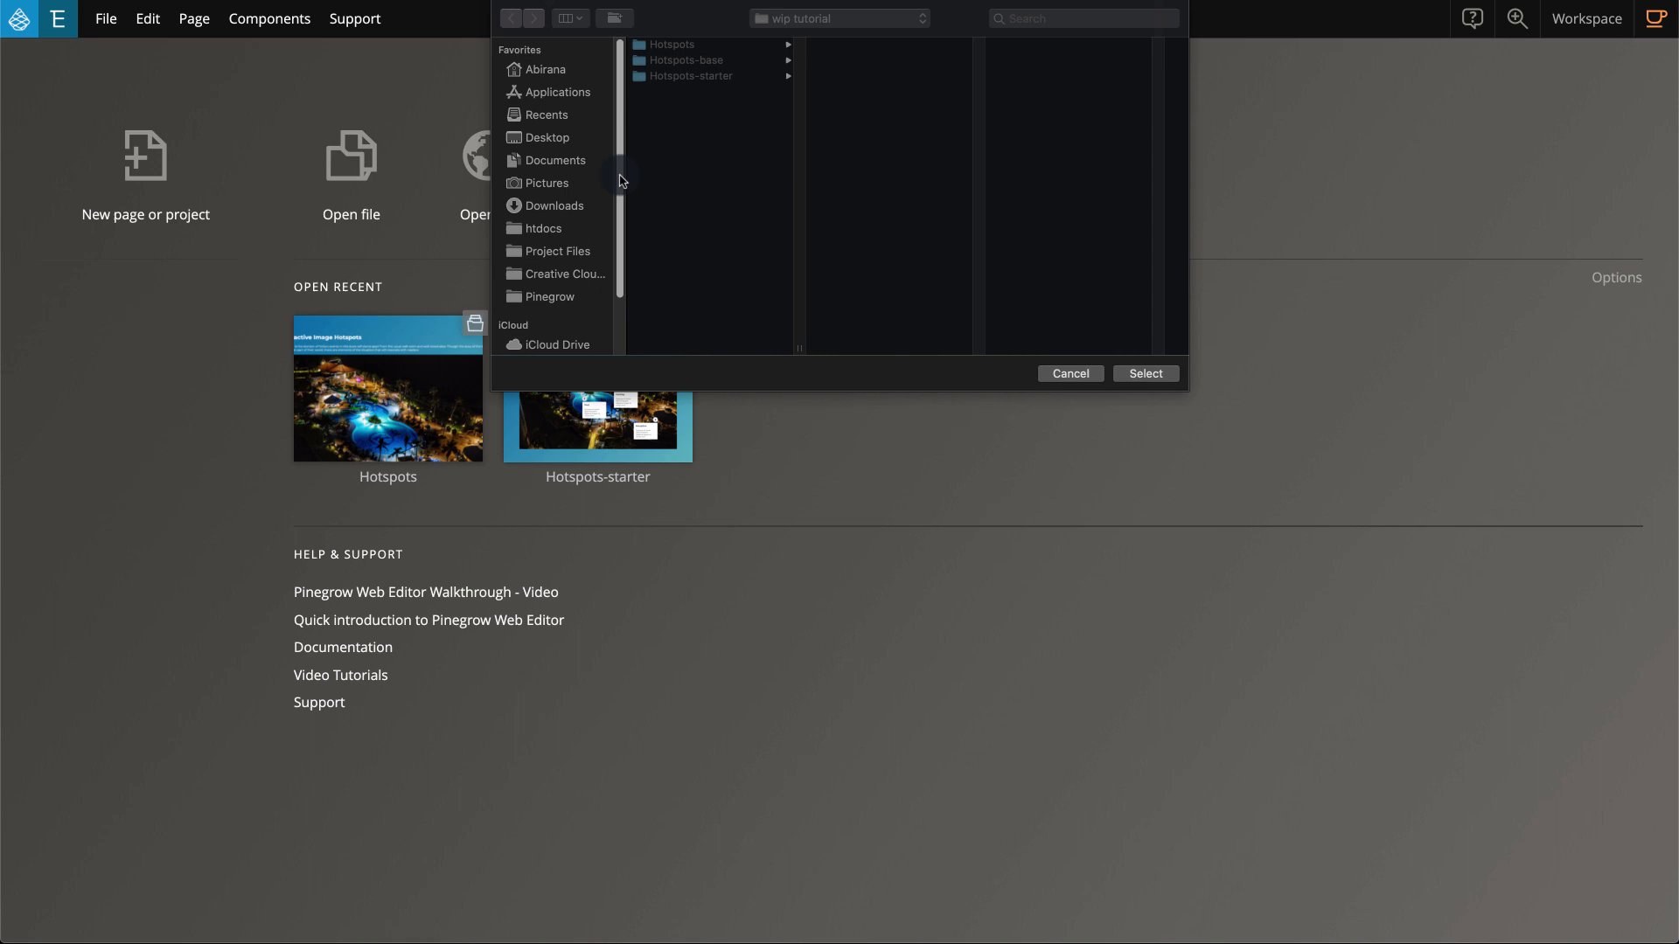
click(686, 58)
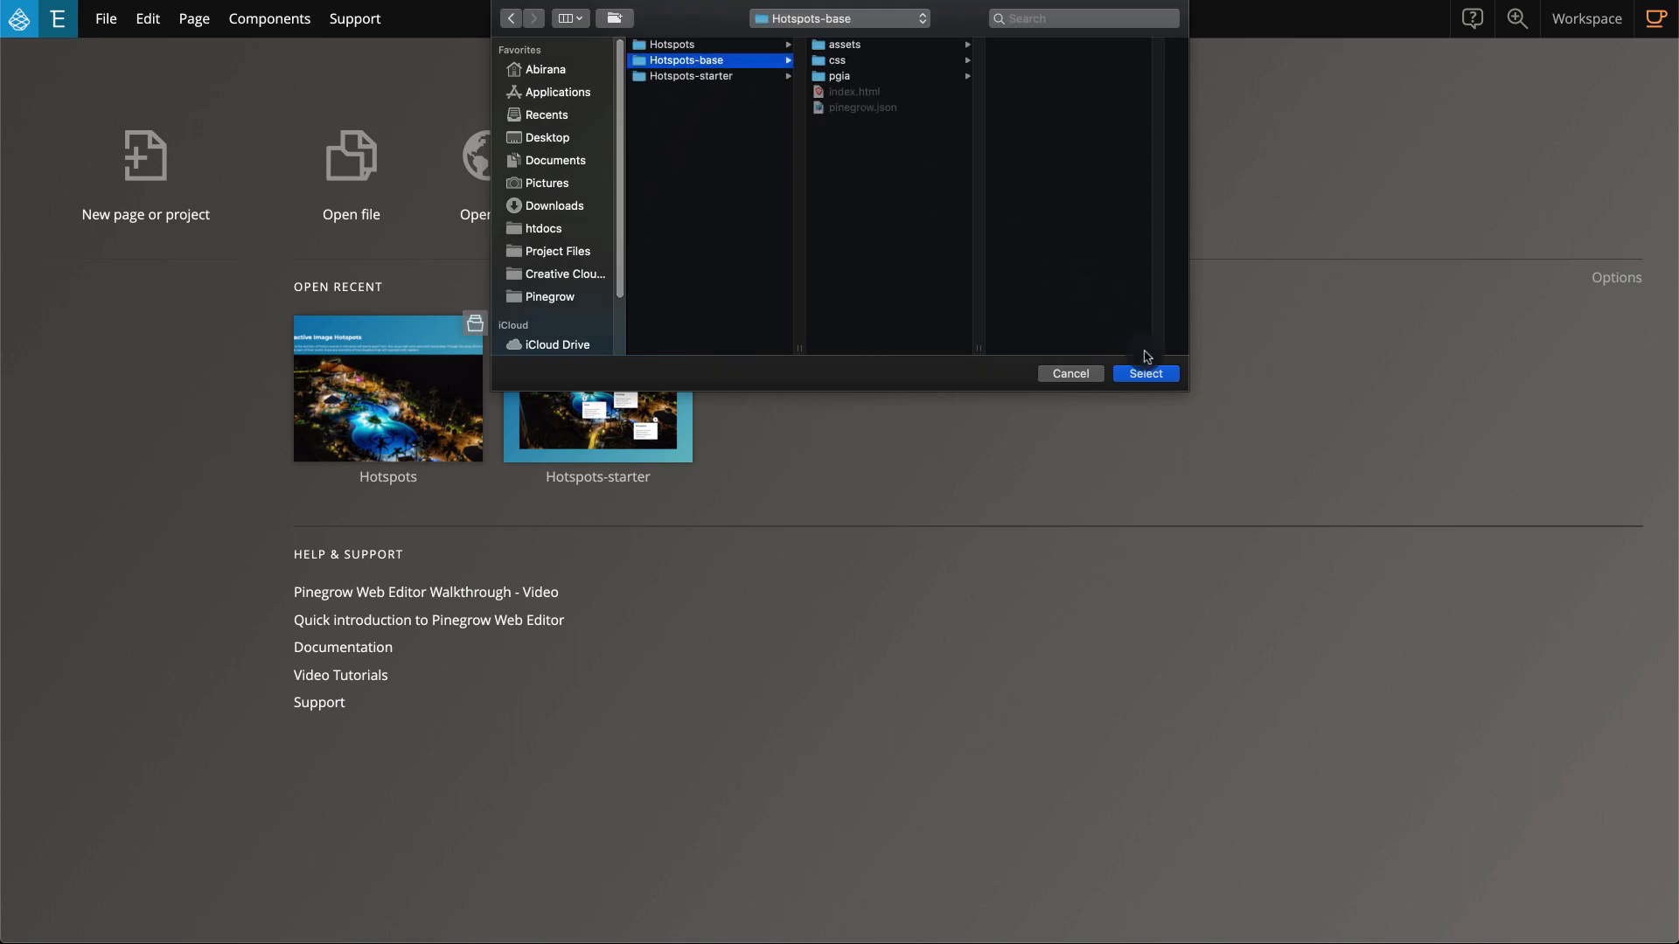